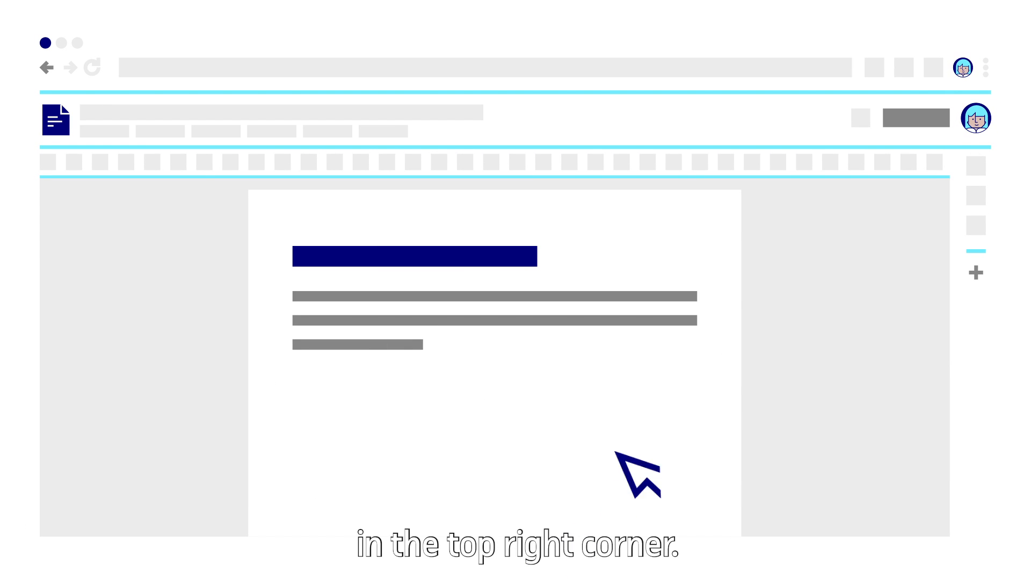
Step: Bring up the profile menu from the personal account's picture in the top-right corner
left_click(964, 66)
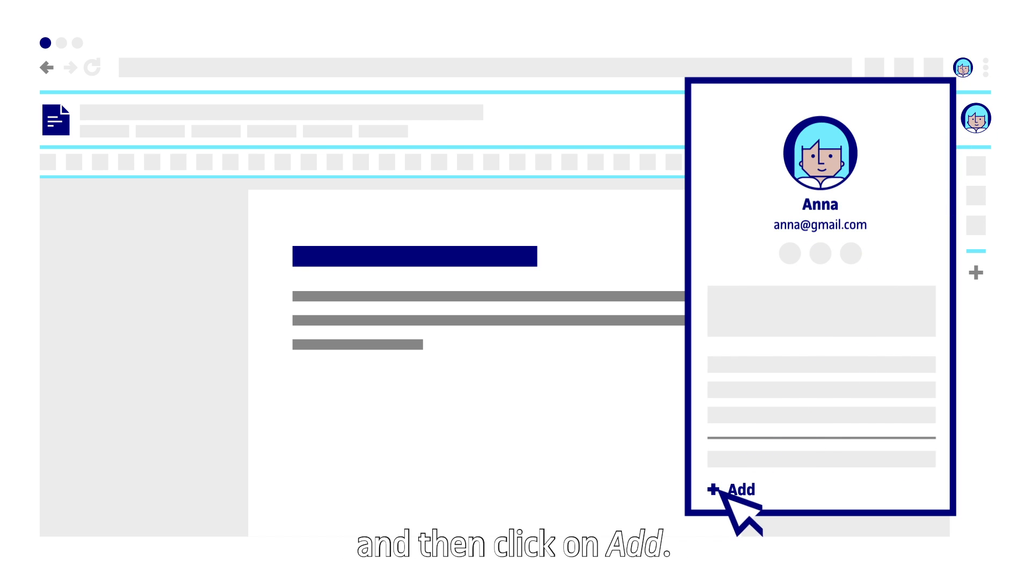
Step: Add a new profile named Anna_UOC with a desktop shortcut, landing on its welcome screen
left_click(731, 489)
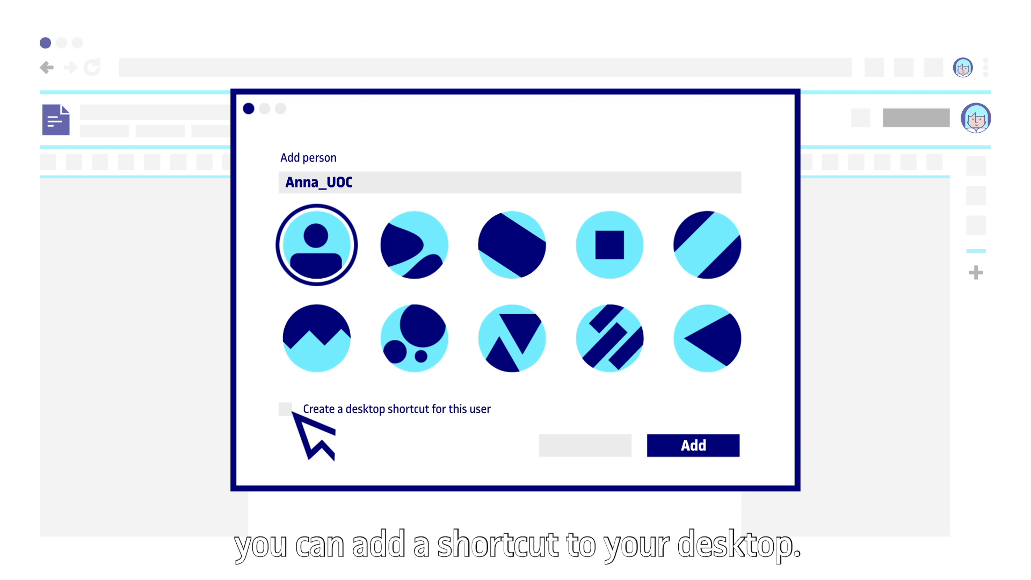
left_click(284, 408)
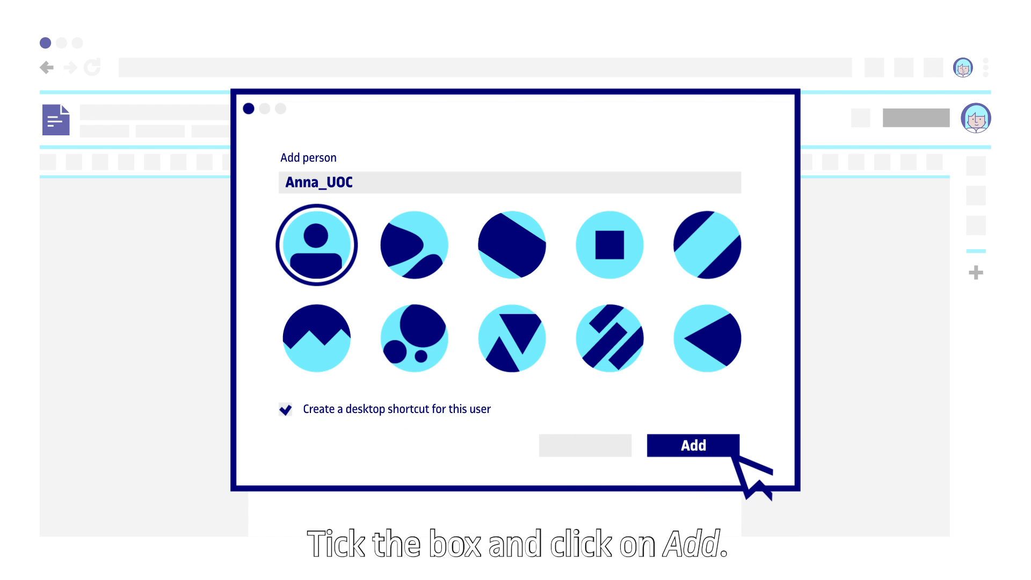
left_click(692, 444)
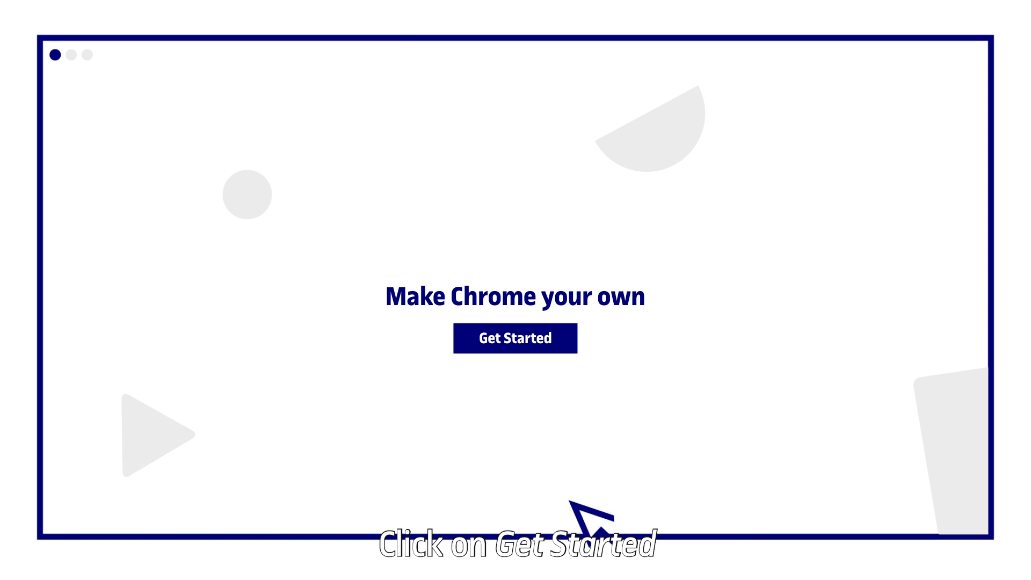
Step: Choose the mail, video and maps toolbar apps and the light-blue striped background
left_click(515, 338)
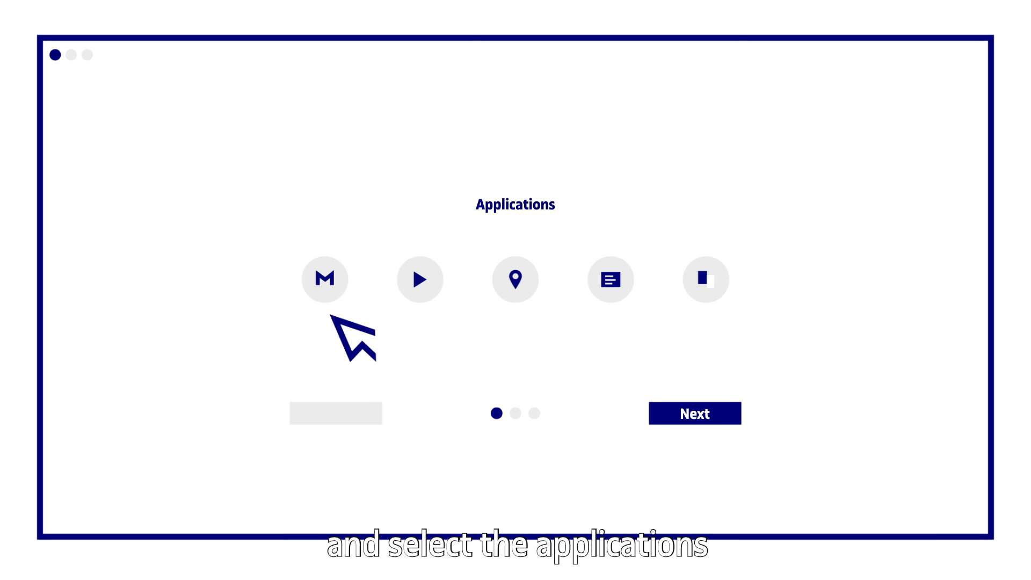
left_click(516, 279)
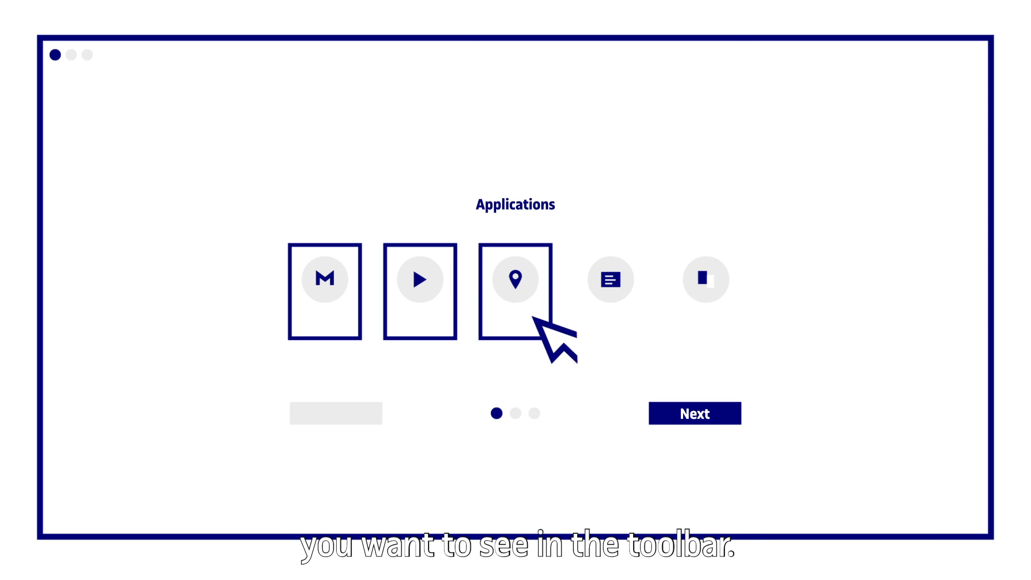
left_click(693, 413)
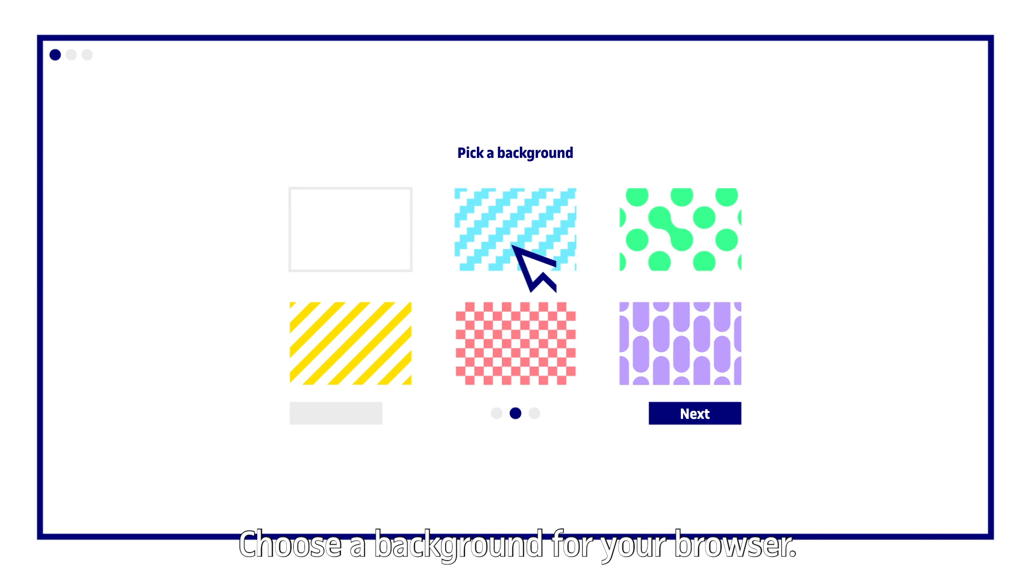
left_click(514, 229)
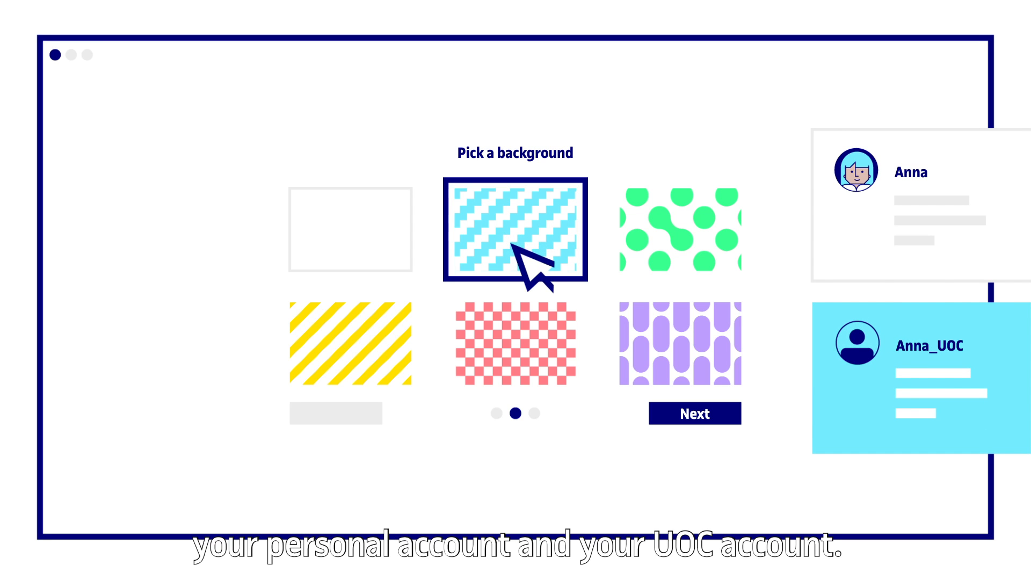
Step: Make Chrome the default browser, finish setup and continue to sign-in
left_click(693, 413)
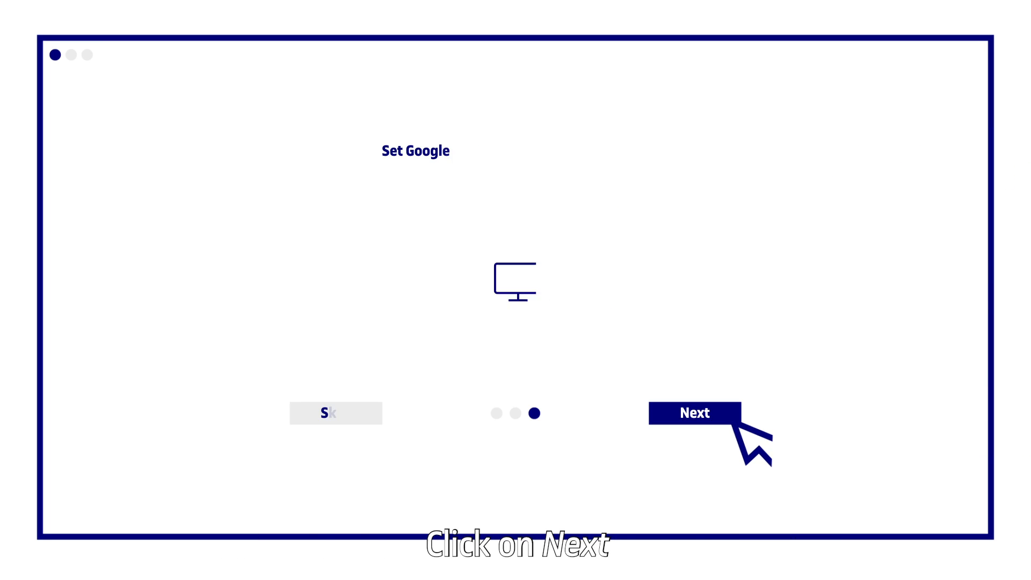
left_click(694, 412)
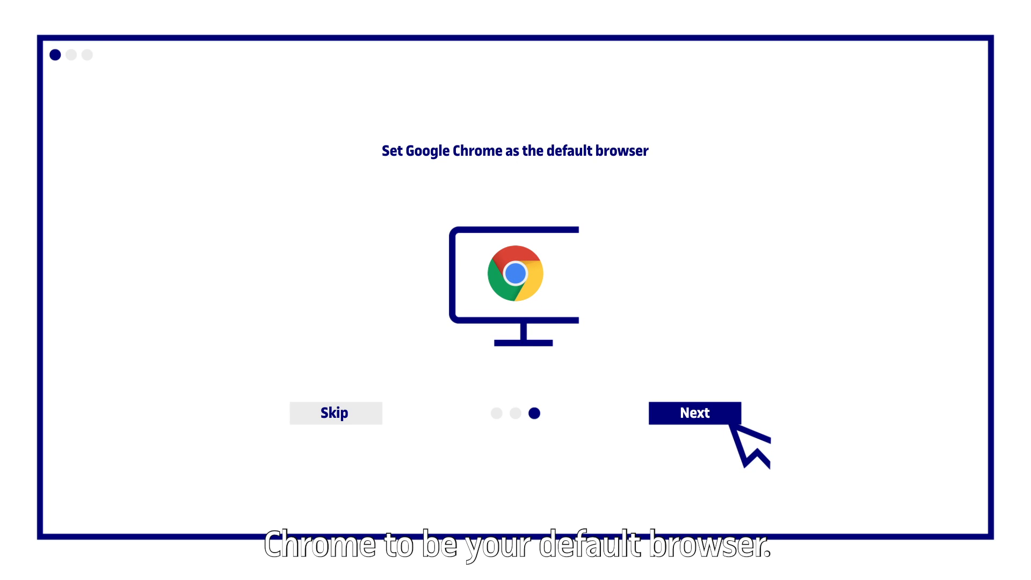
left_click(694, 412)
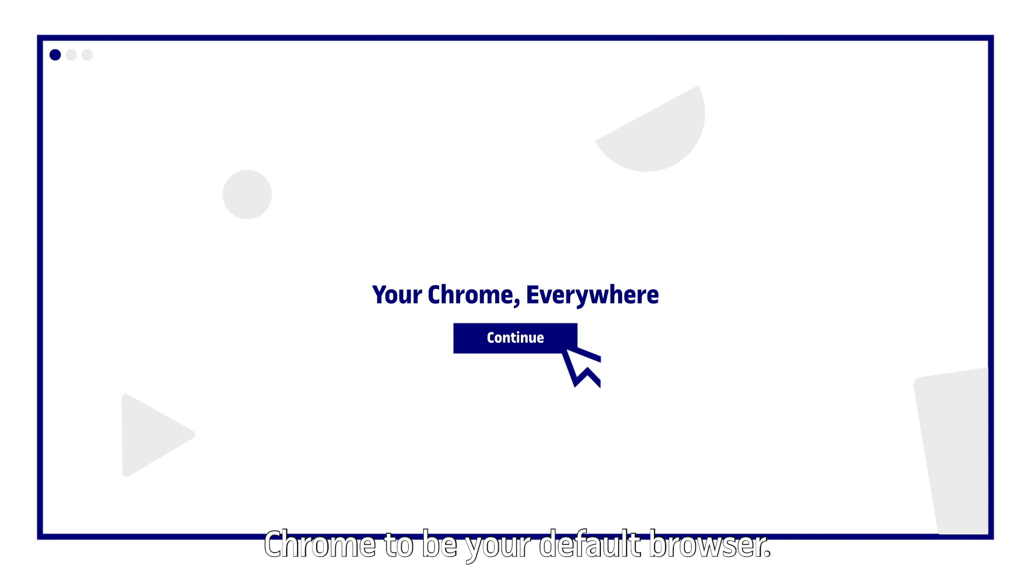
left_click(515, 337)
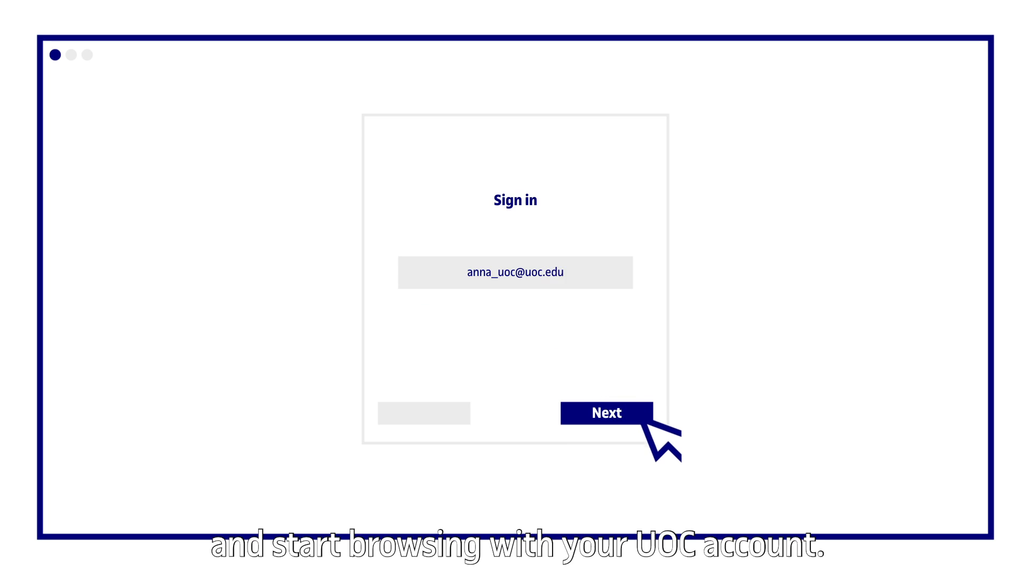
Step: Submit the UOC email and password to sign in, reaching the sync offer
left_click(606, 413)
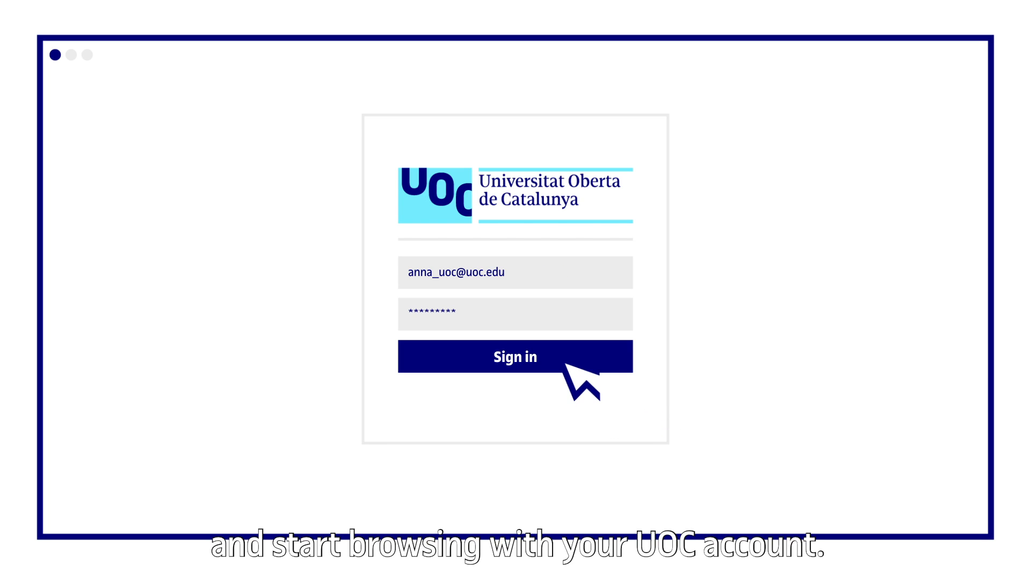
left_click(514, 357)
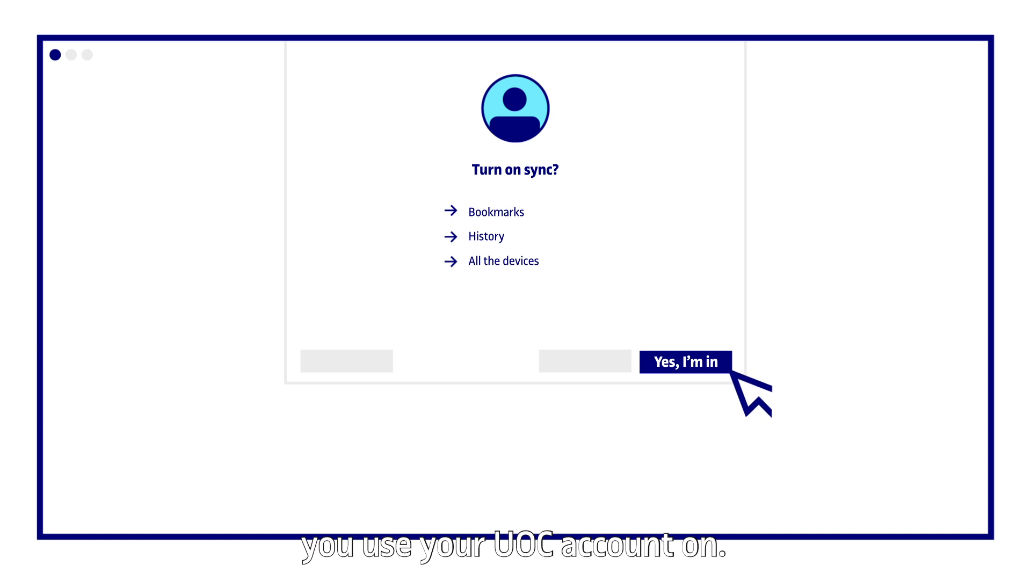
Step: Accept 'Yes, I'm in' for sync and link the managed UOC account's existing data
left_click(685, 362)
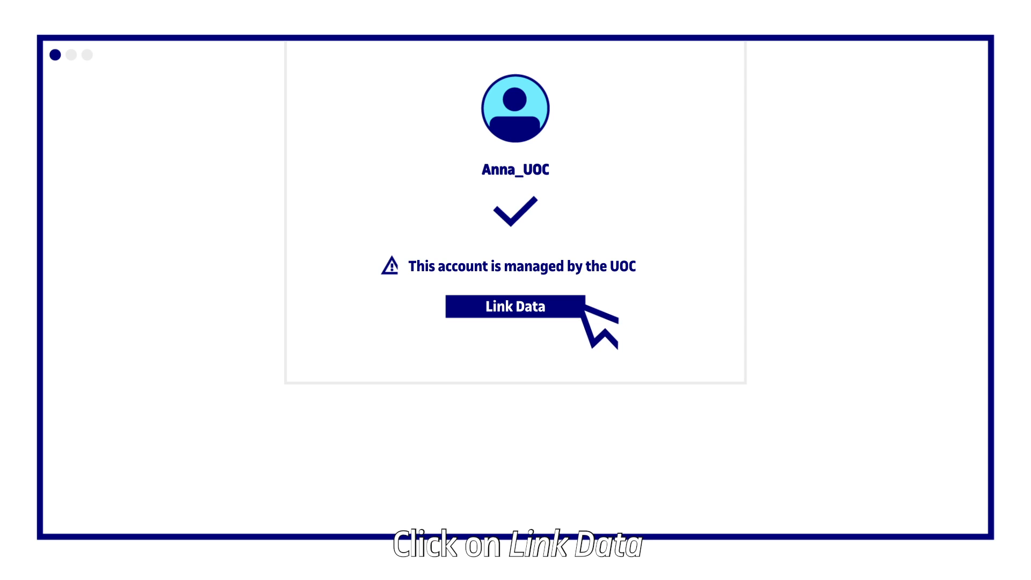
left_click(514, 306)
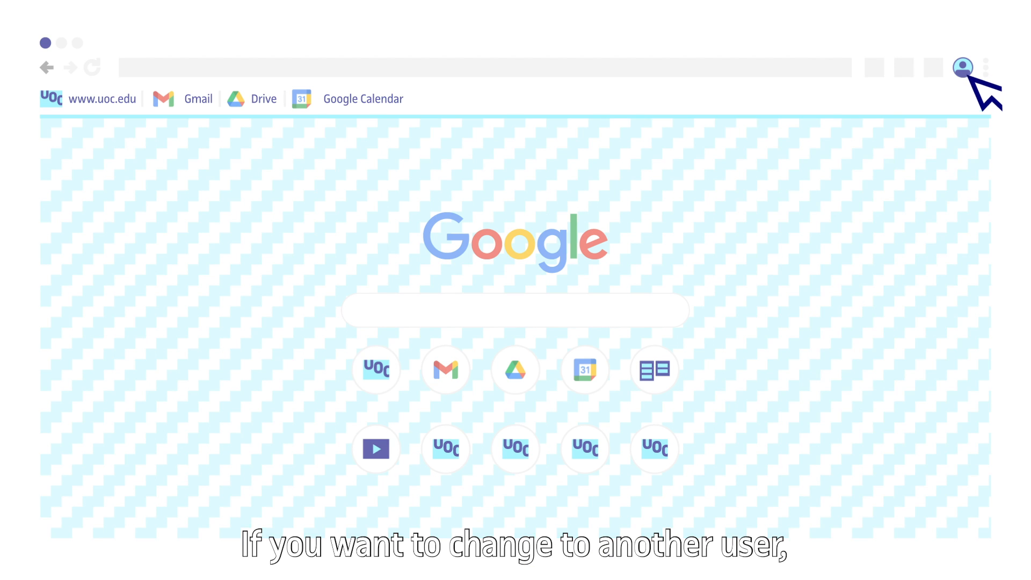
Step: Show the Anna_UOC profile menu listing the other profiles and the add option
left_click(962, 67)
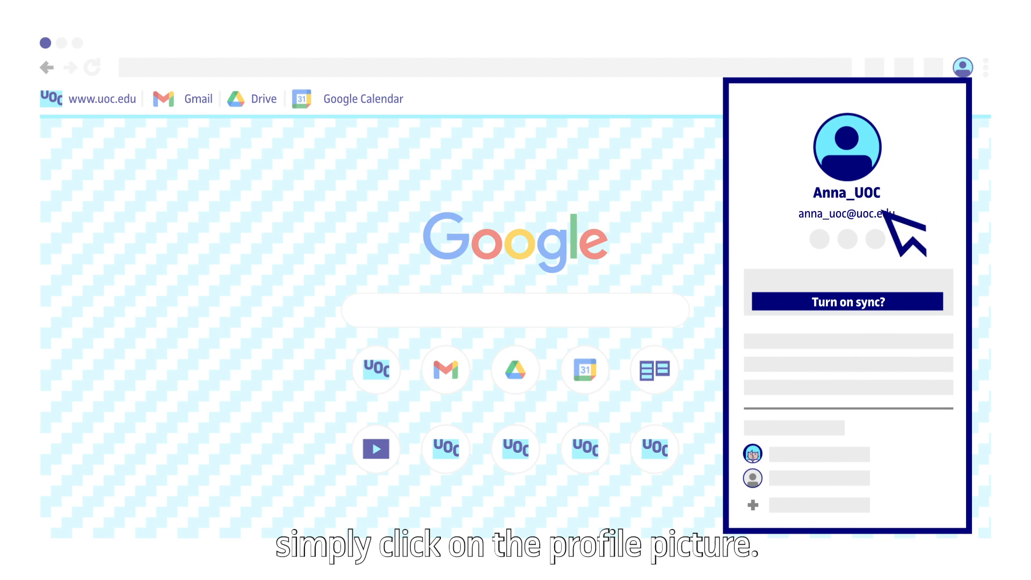